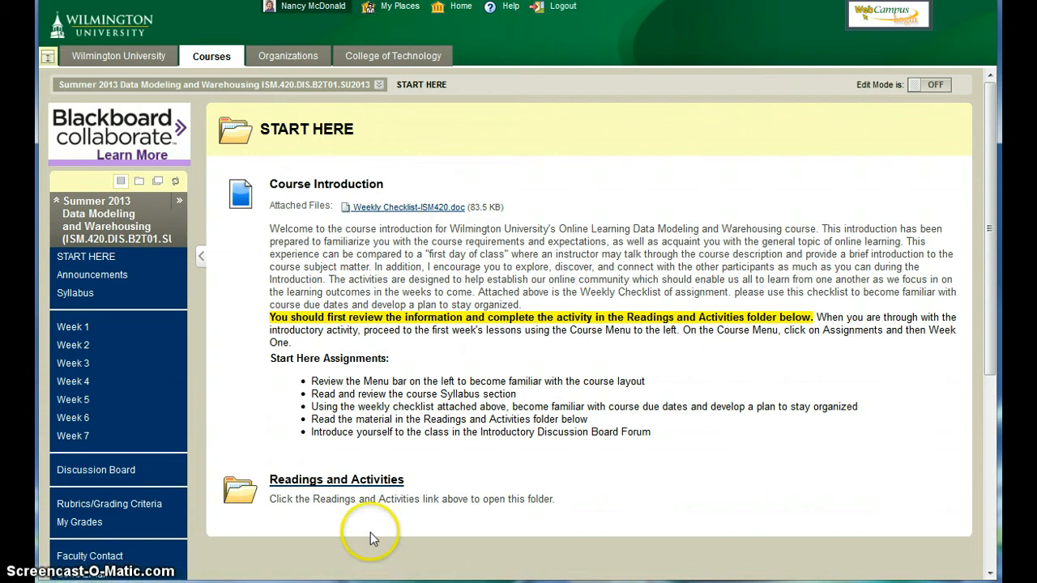
mouse_move(357, 479)
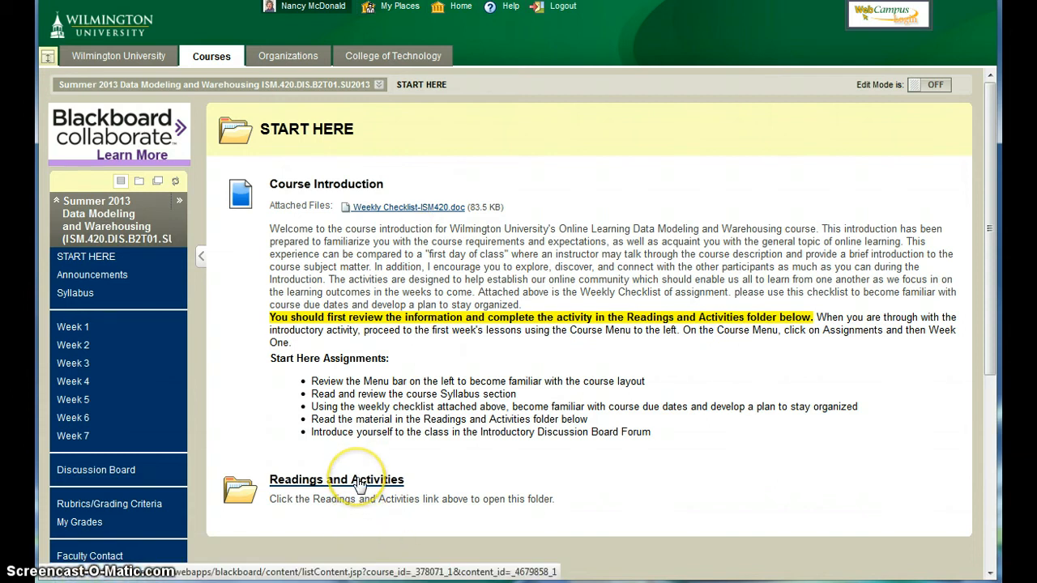
Step: View the Readings and Activities folder with its discussion forum, navigation tip and icon guide
click(337, 479)
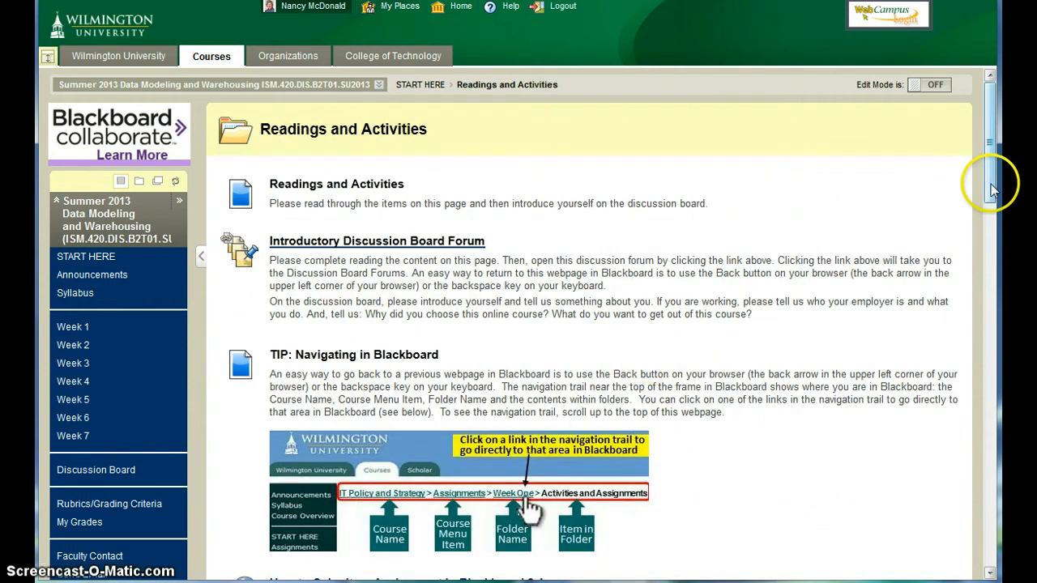
scroll(down, 3)
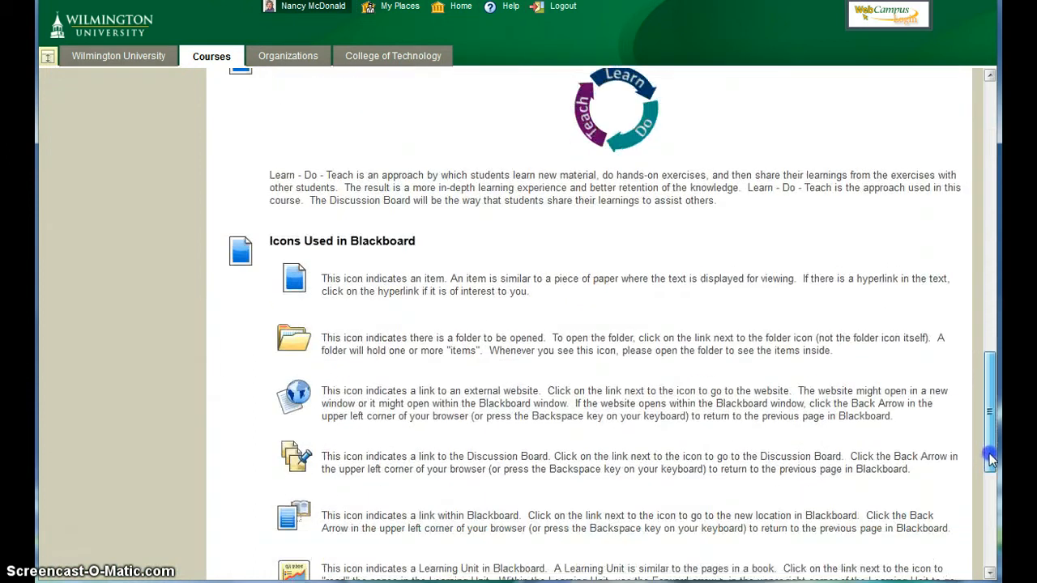
scroll(down, 3)
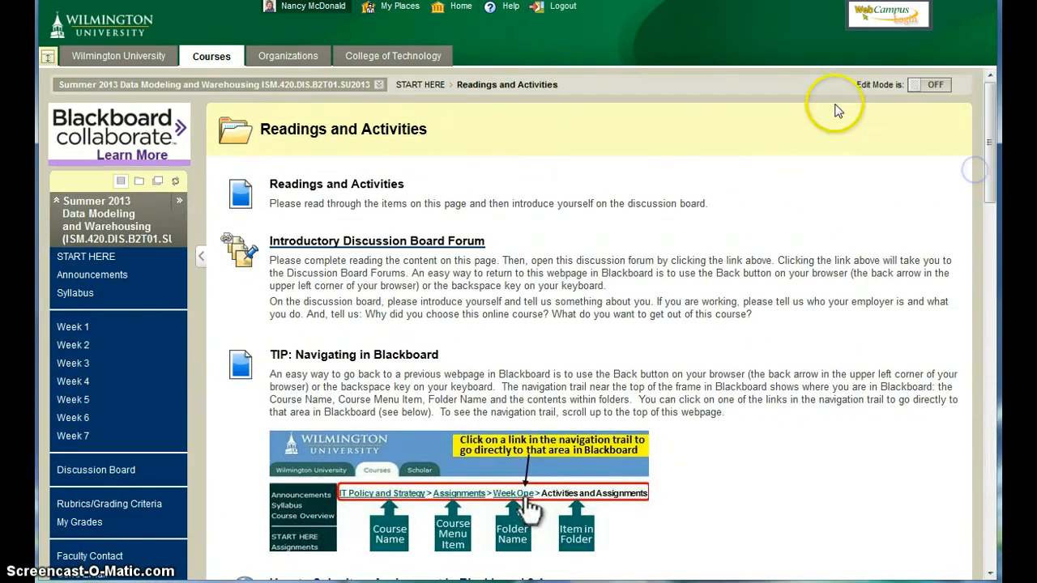
mouse_move(402, 250)
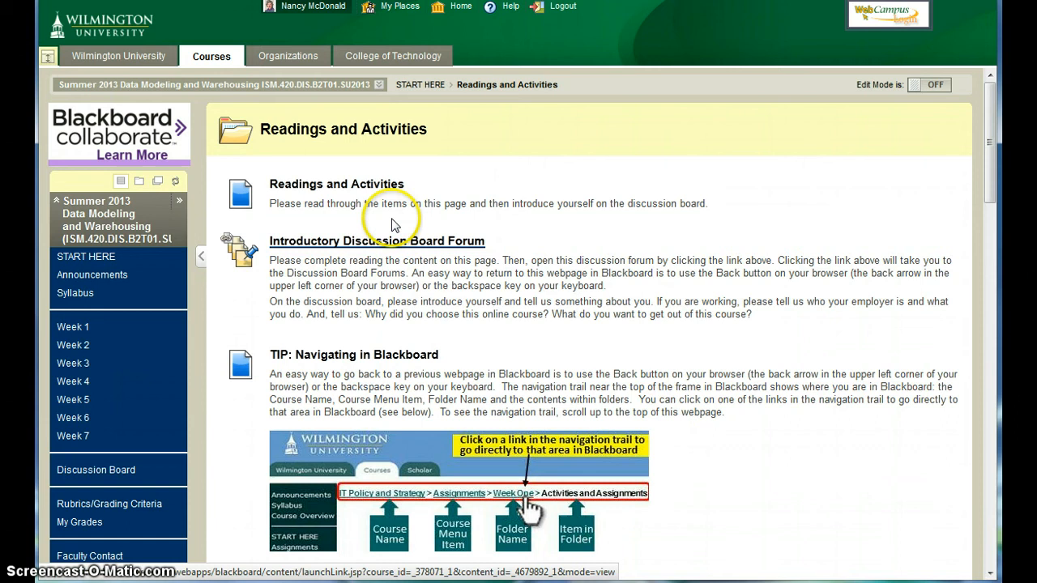
mouse_move(75, 302)
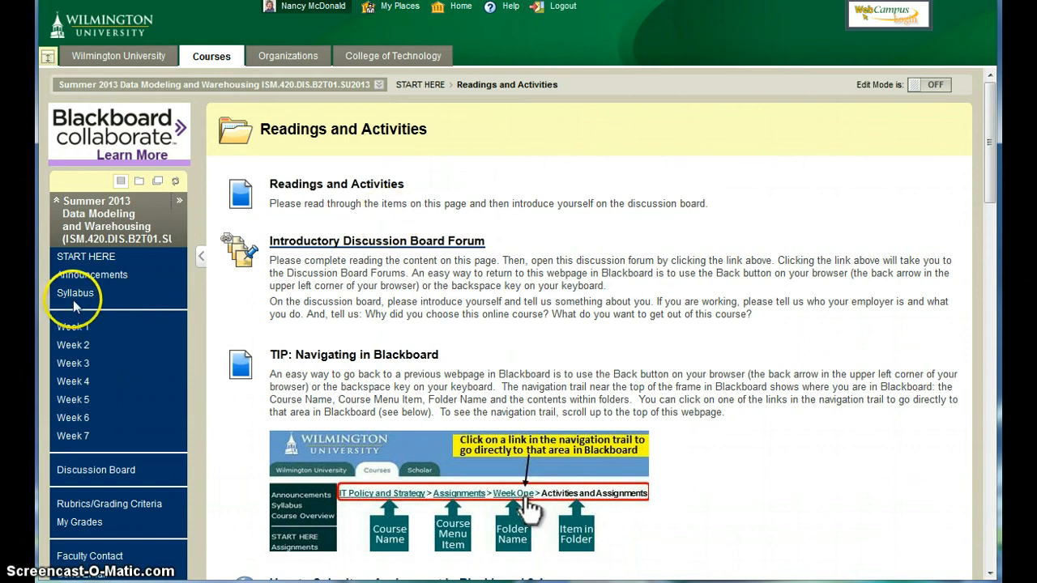
Step: View the Syllabus page listing course information, schedule file, textbooks and grading system
click(74, 293)
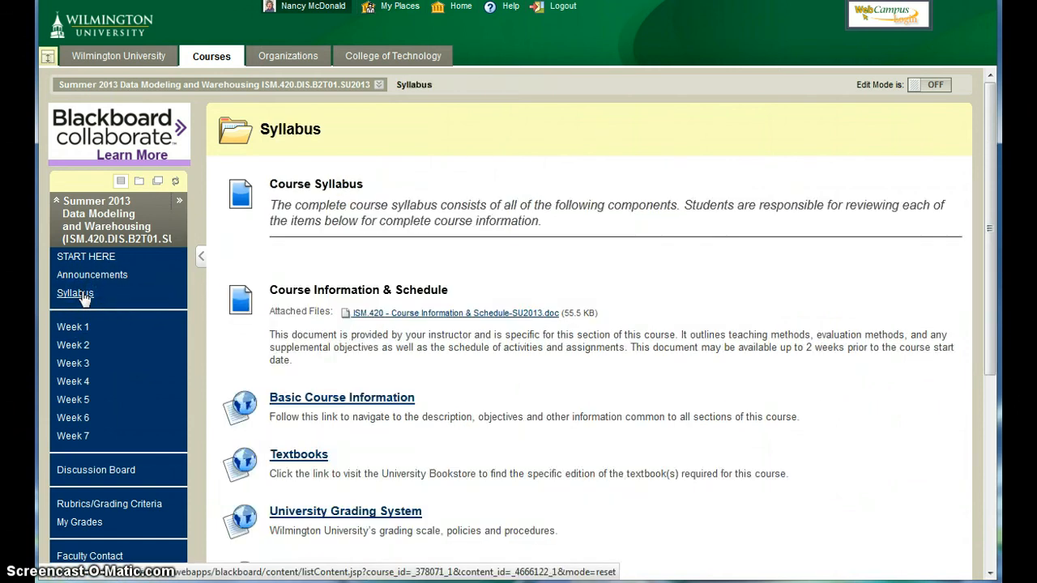
mouse_move(506, 317)
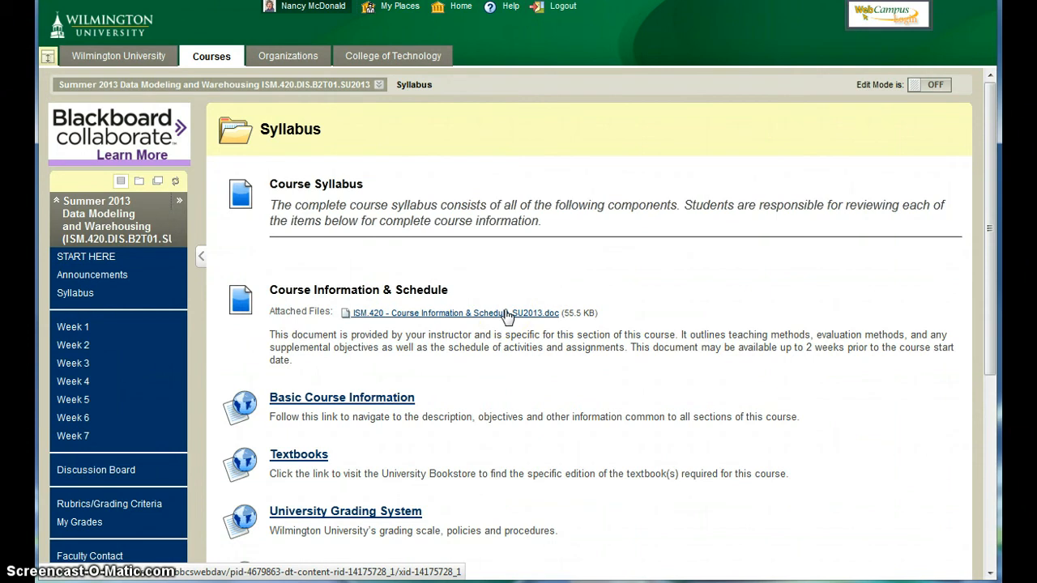
mouse_move(376, 405)
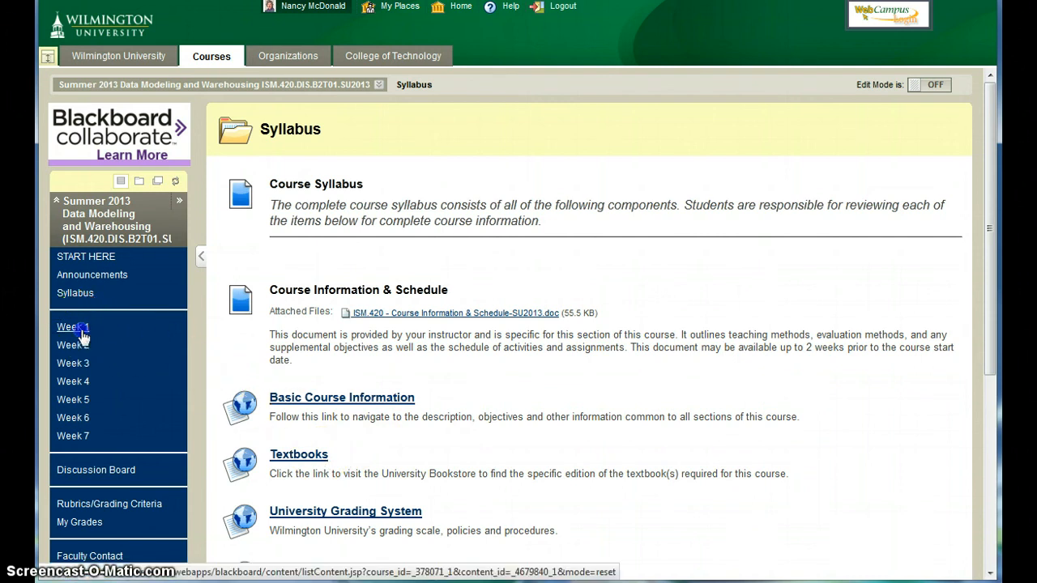
Step: Go into Week 1 and view its Activities and Assignments folder
click(71, 327)
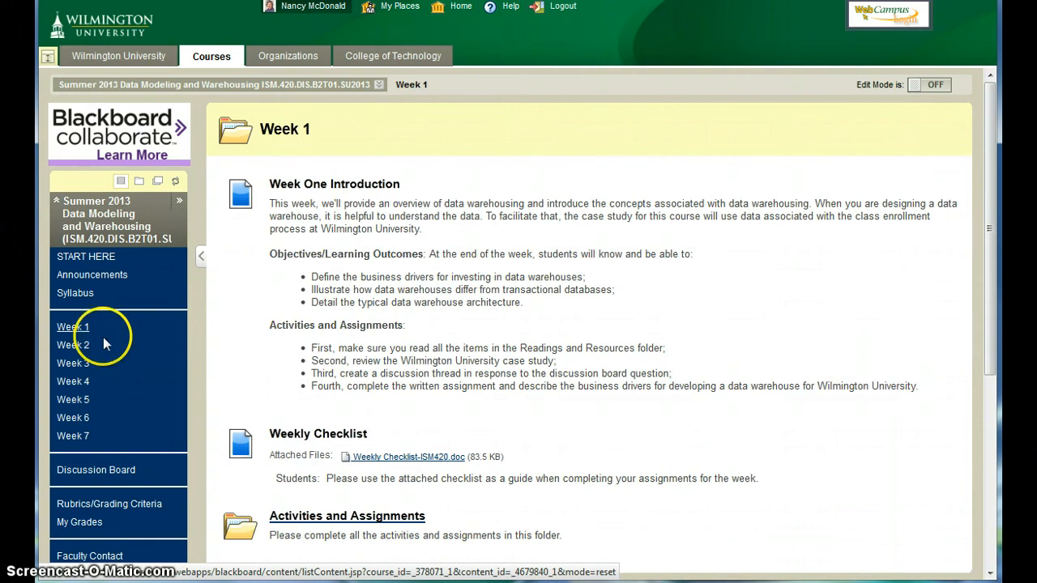
mouse_move(337, 223)
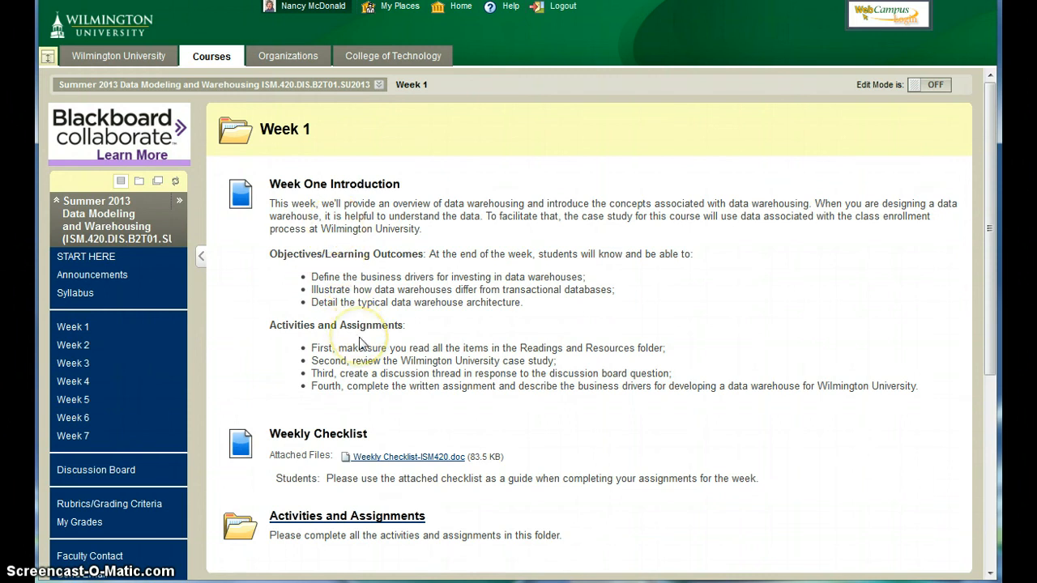
mouse_move(409, 461)
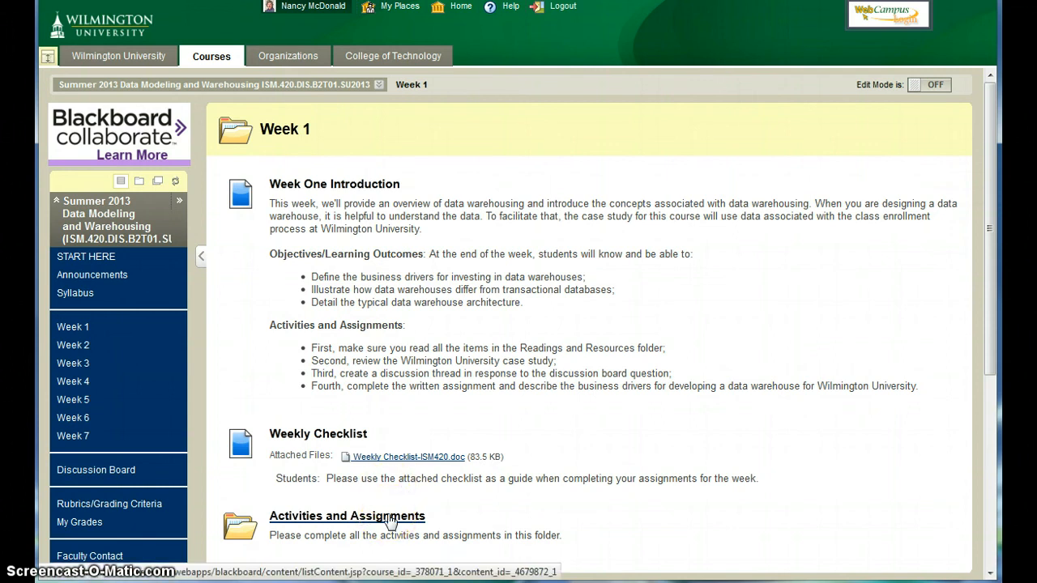
click(350, 515)
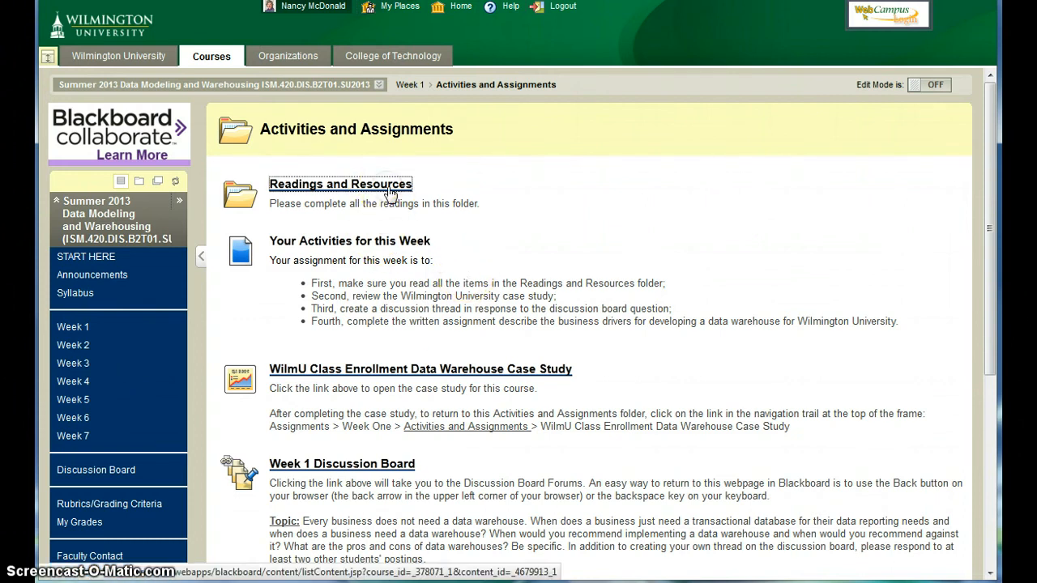
Step: Browse the Readings and Resources folder's textbook chapters, PowerPoint charts, videos and article
click(341, 185)
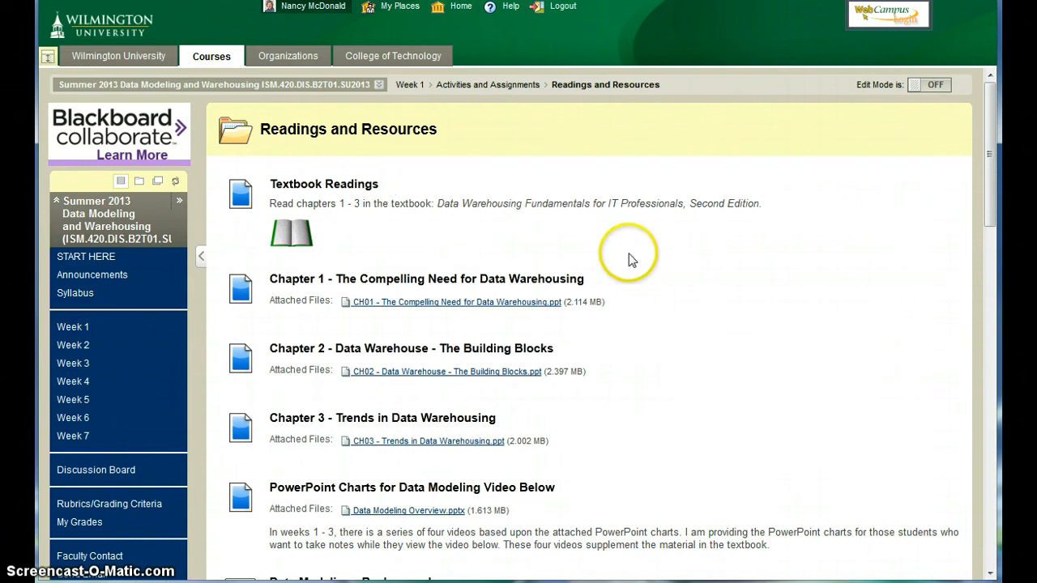
scroll(down, 3)
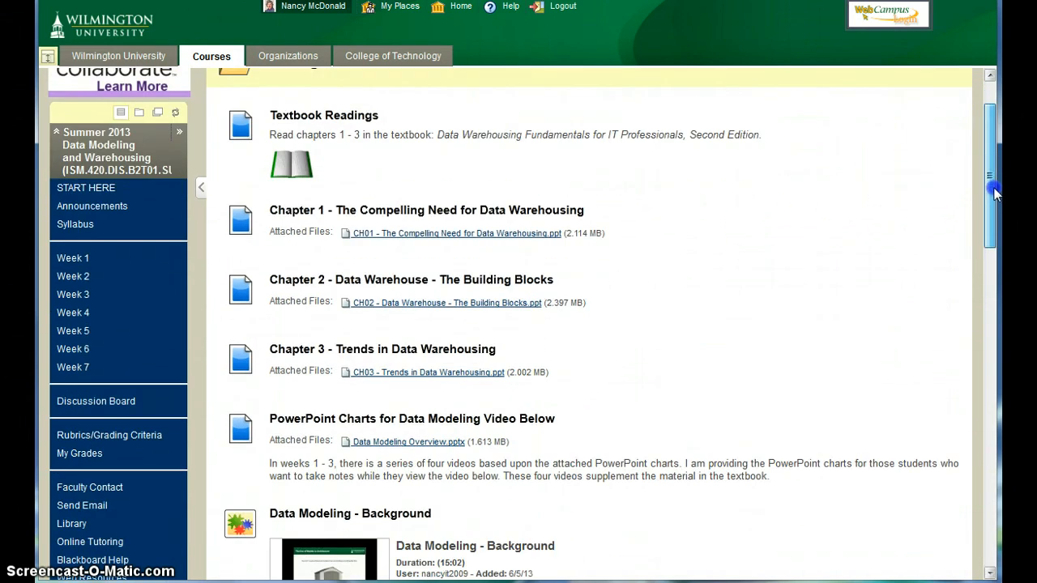
scroll(down, 3)
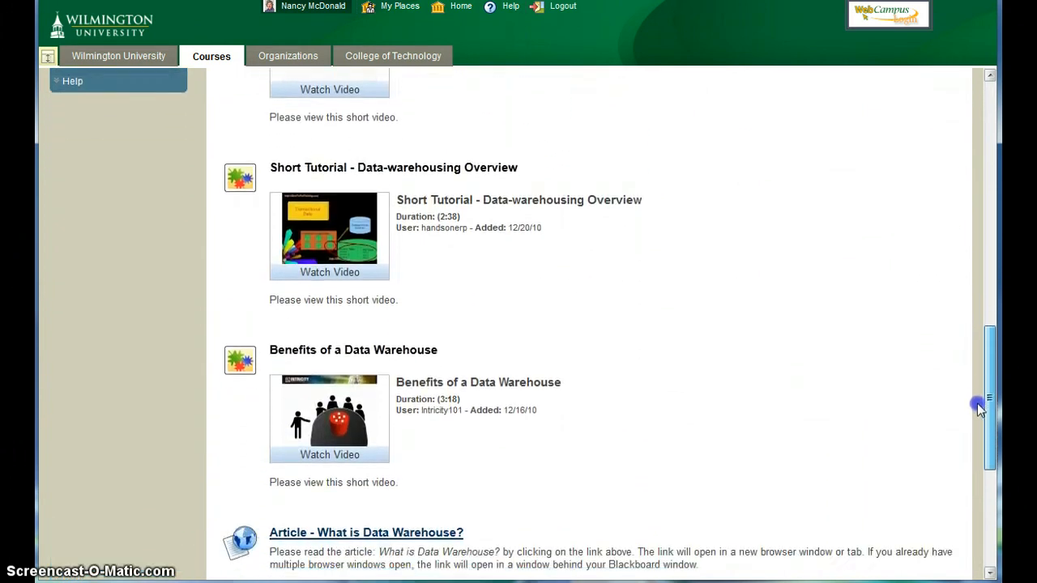
scroll(down, 3)
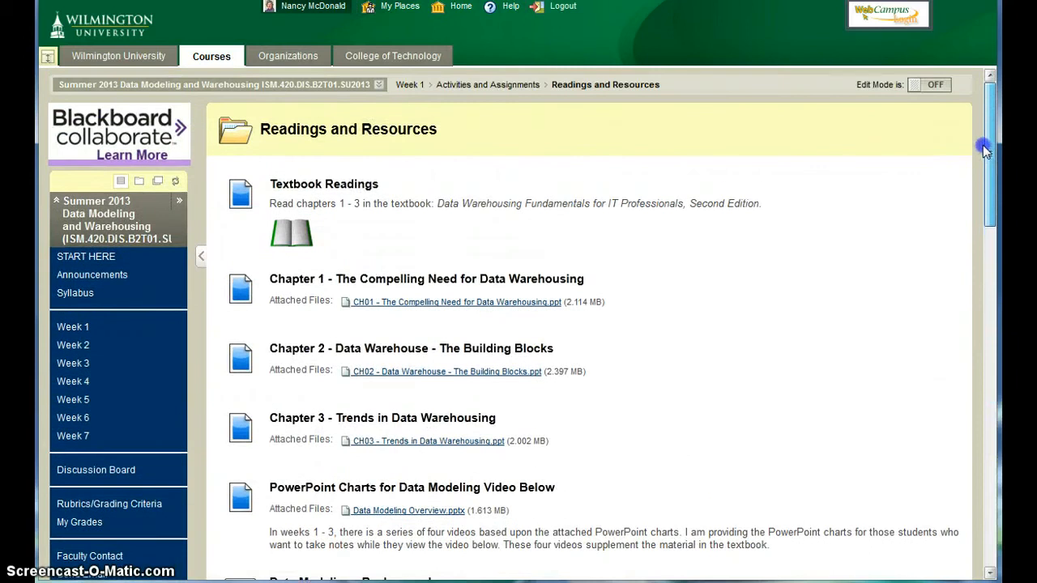
mouse_move(496, 93)
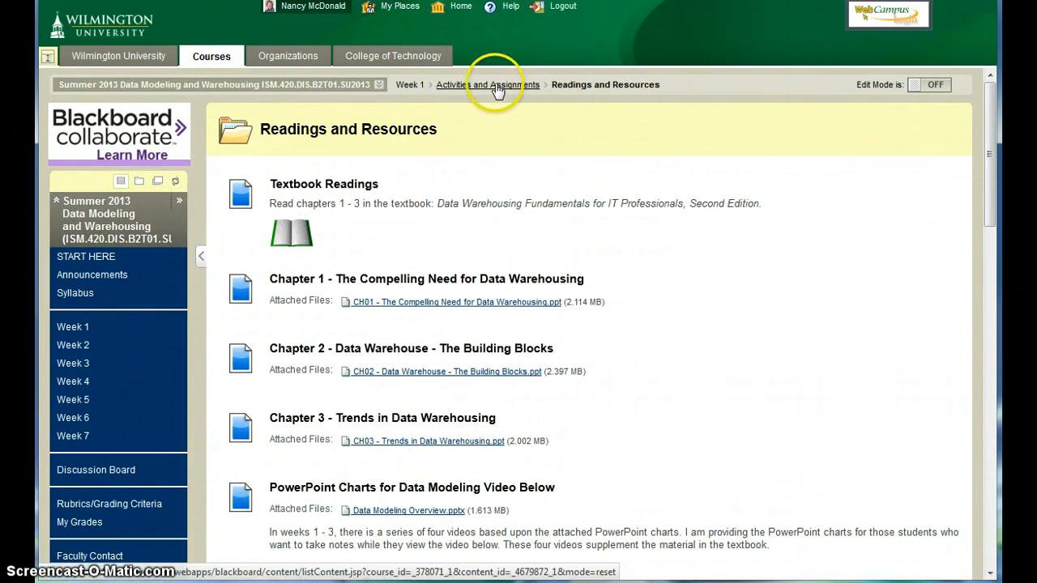
Step: Return to Week 1 Activities and Assignments and review the discussion board and assignment instructions
click(486, 85)
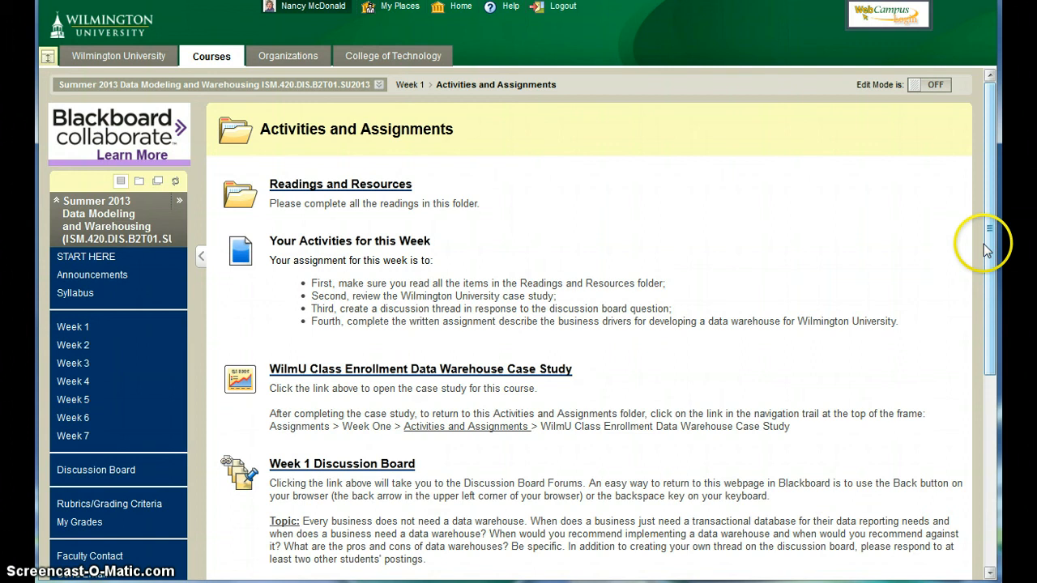
mouse_move(690, 251)
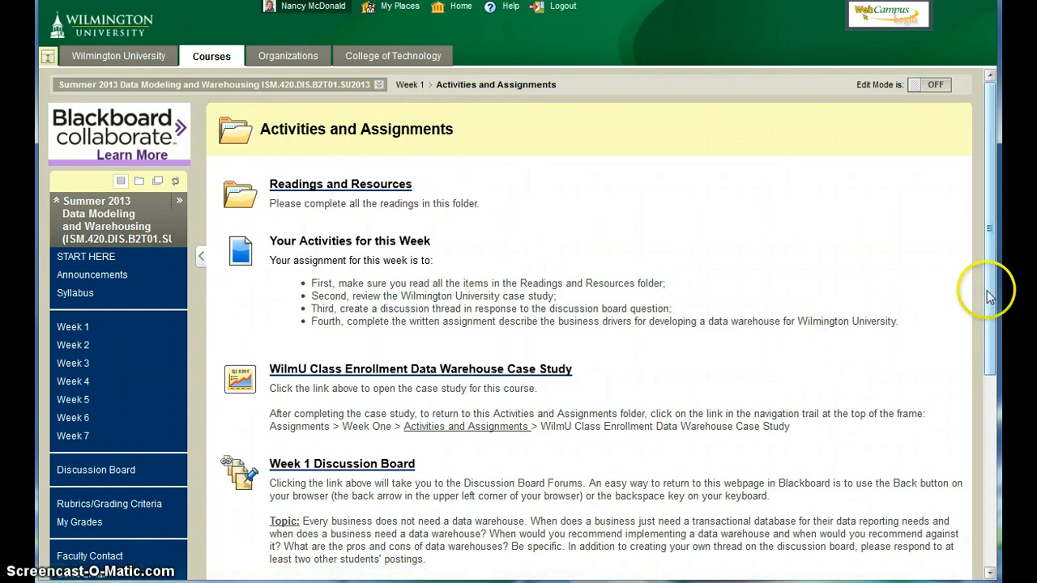
scroll(down, 3)
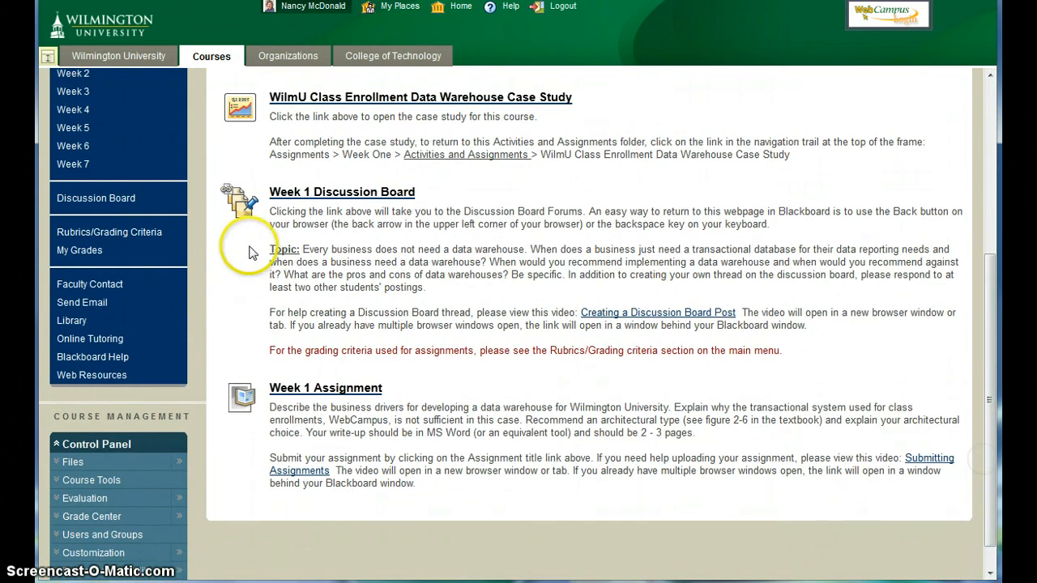
mouse_move(298, 201)
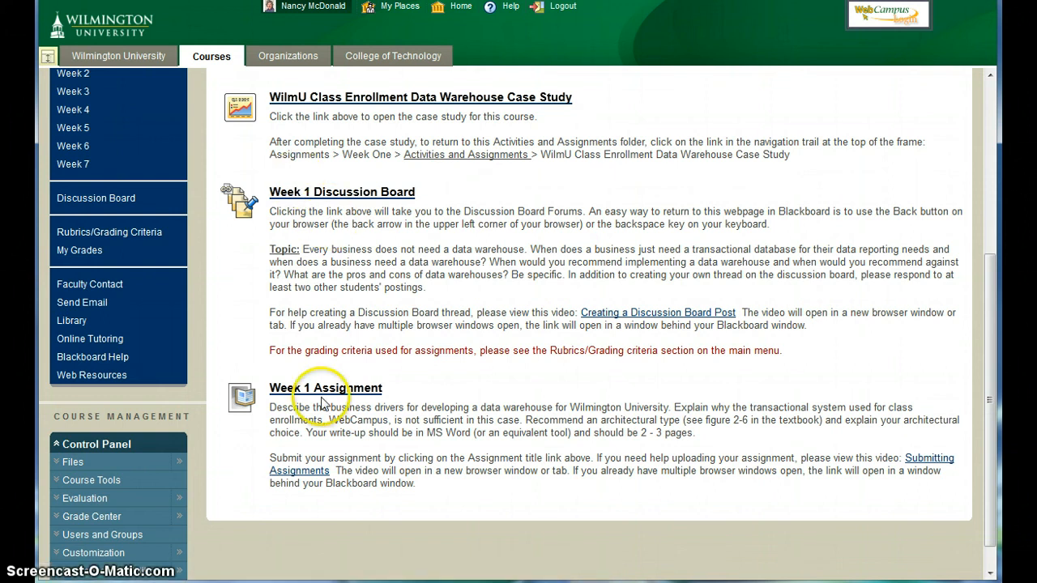
mouse_move(324, 399)
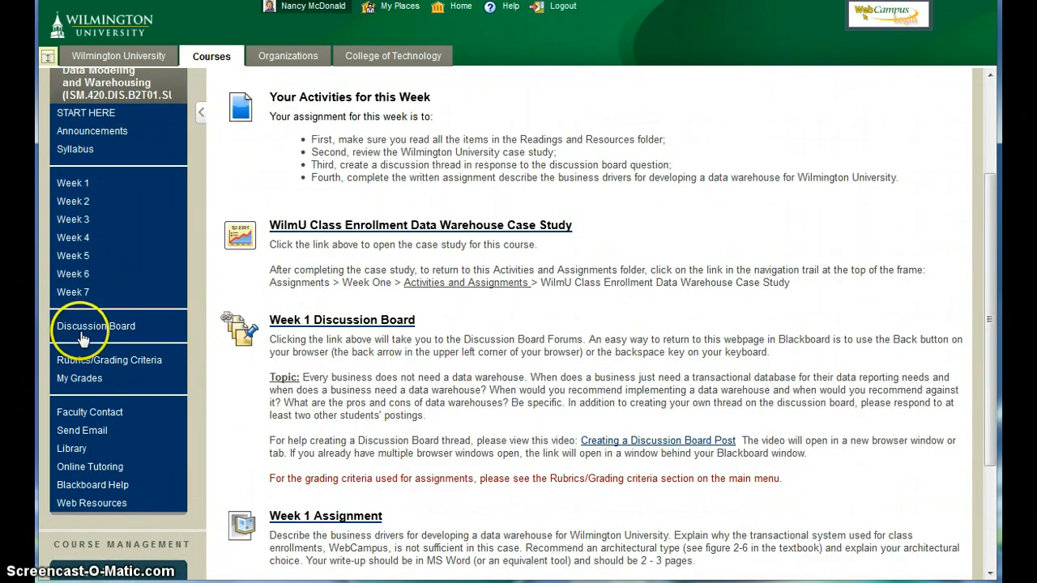
Step: View the Discussion Board forums such as Cyber Cafe, Introductions, Week 1 and Week 2
click(96, 325)
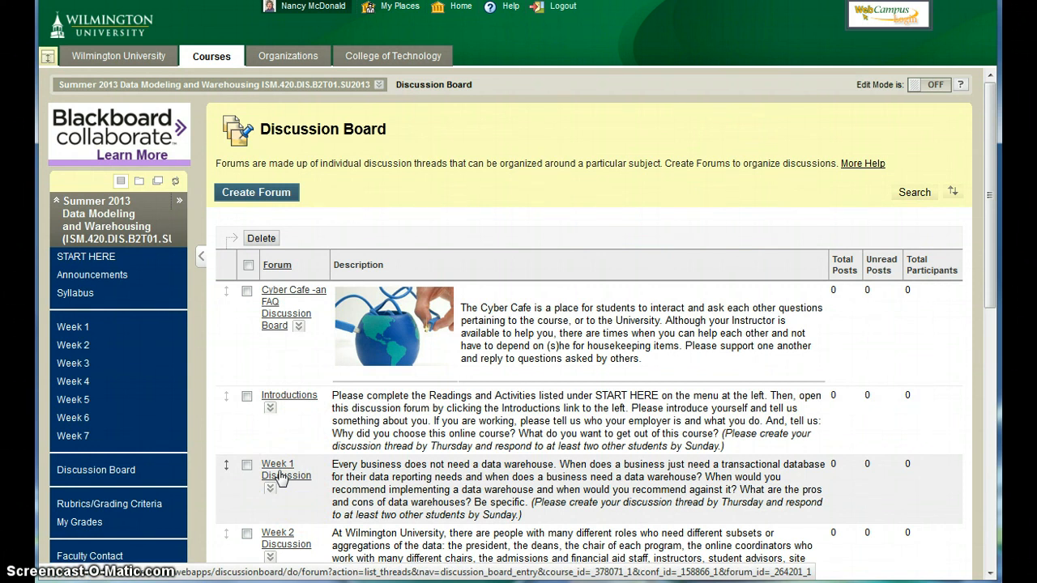
click(109, 506)
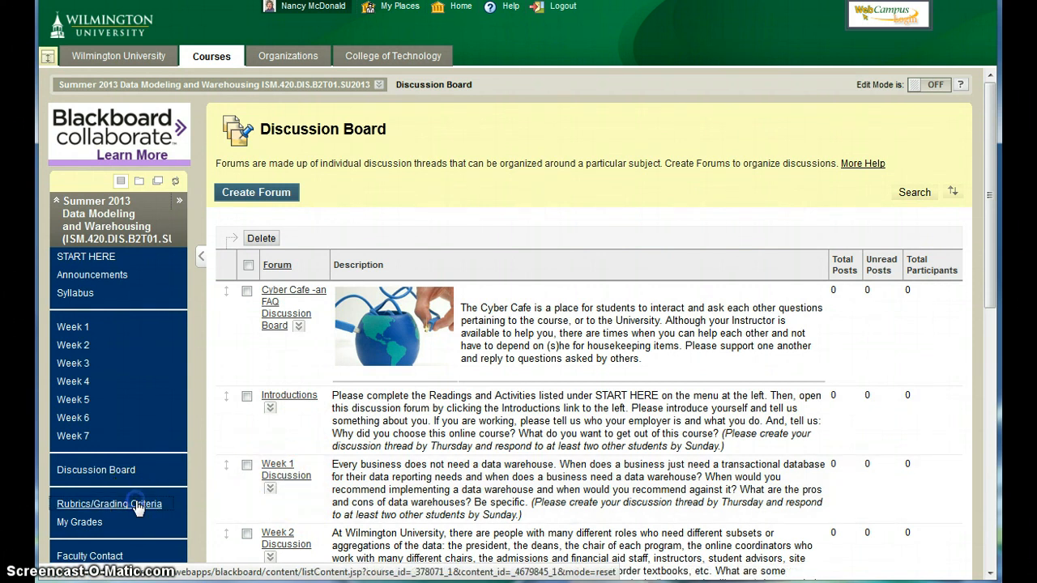
Step: Review the writing, discussion board, data modeling and final project rubric spreadsheets
click(109, 504)
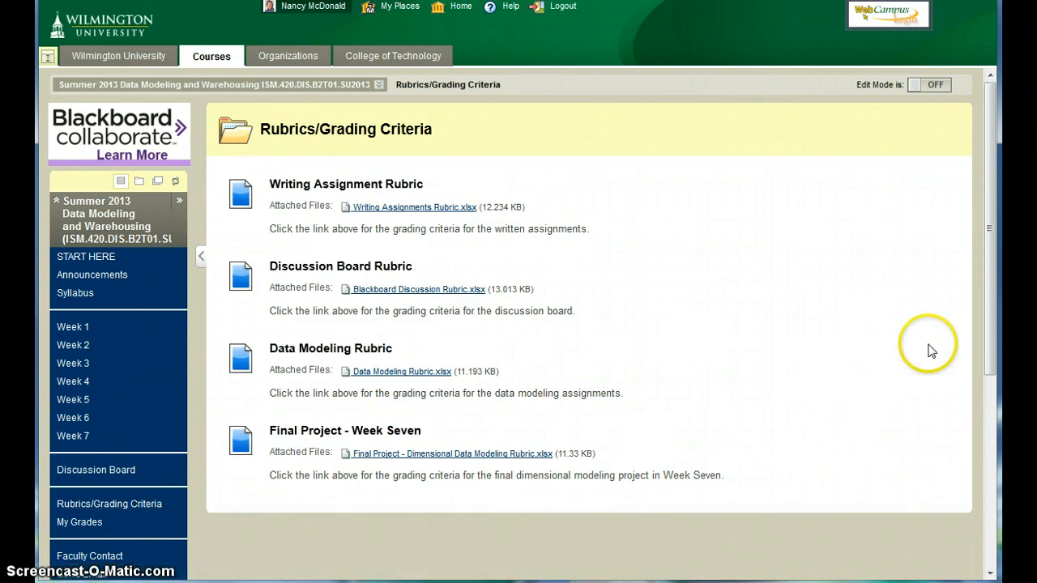
scroll(down, 3)
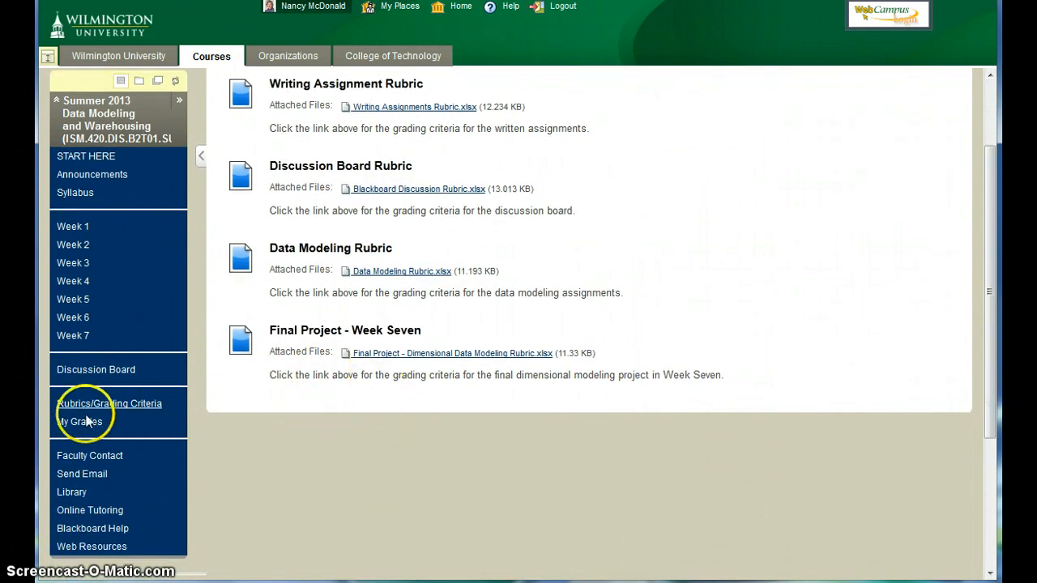
mouse_move(78, 421)
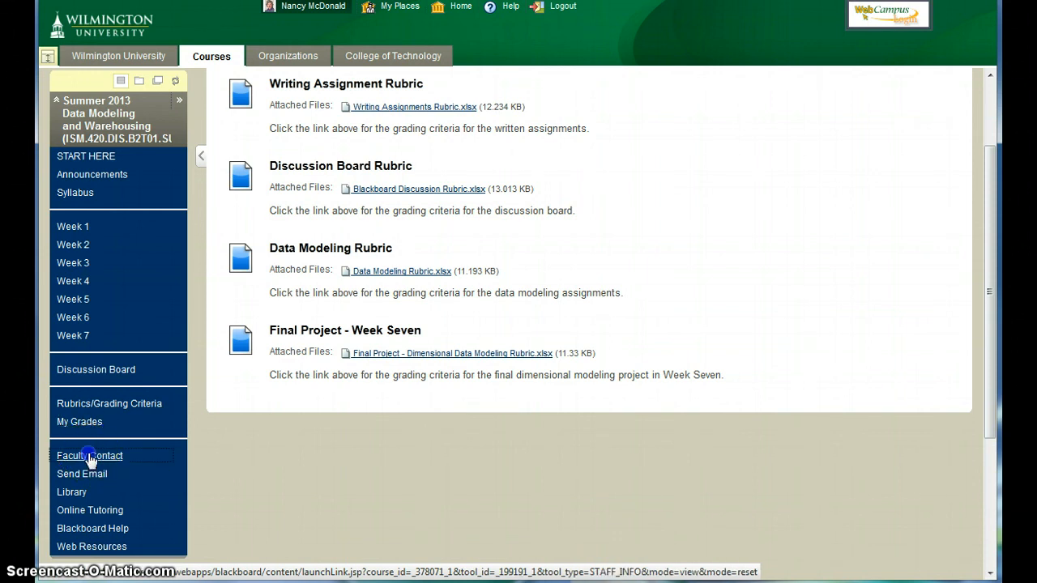
Step: Check the Faculty Contact information, then view the Web Resources support folders
click(89, 457)
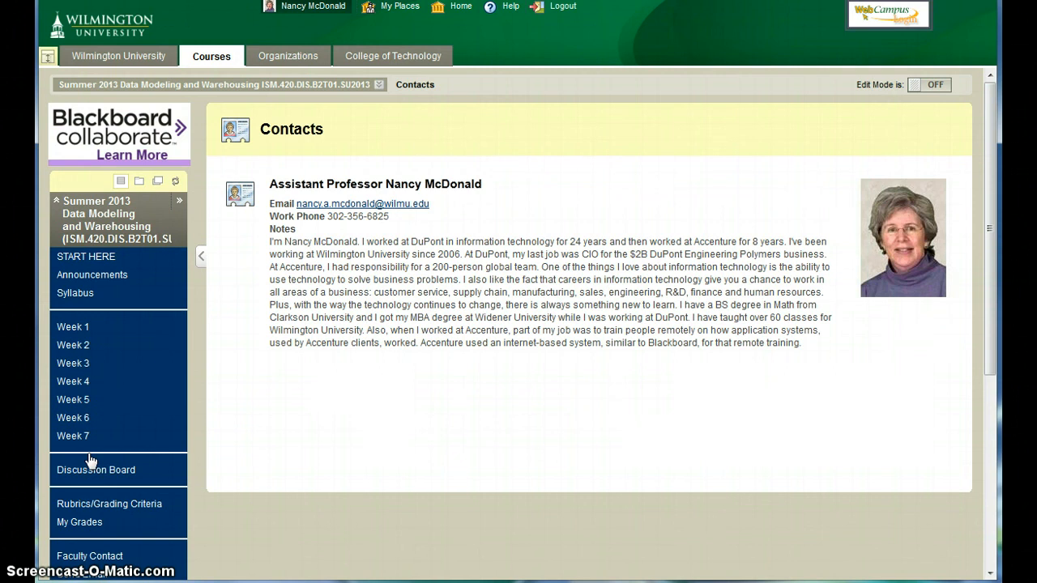
mouse_move(981, 370)
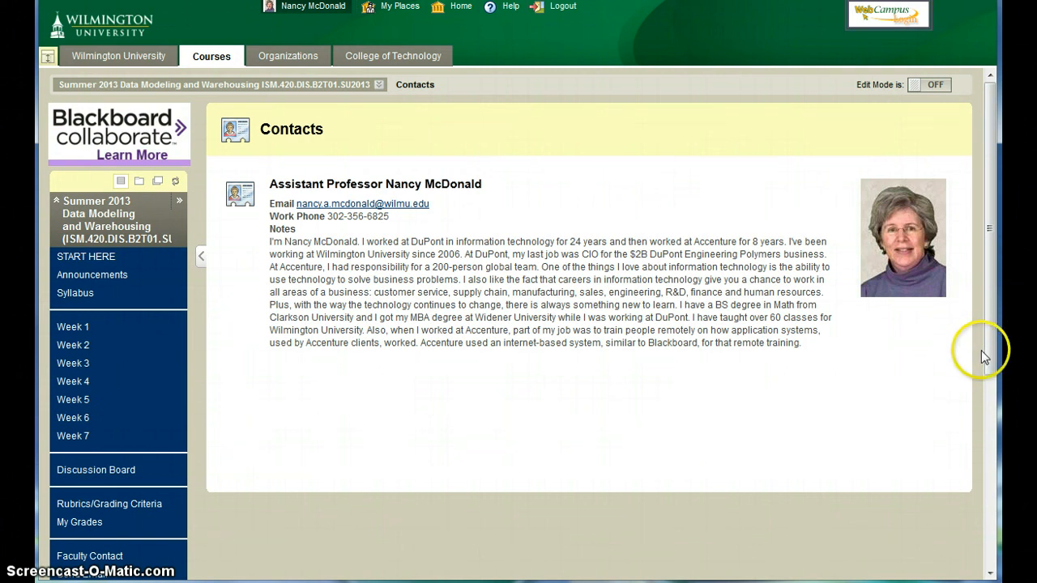
scroll(down, 3)
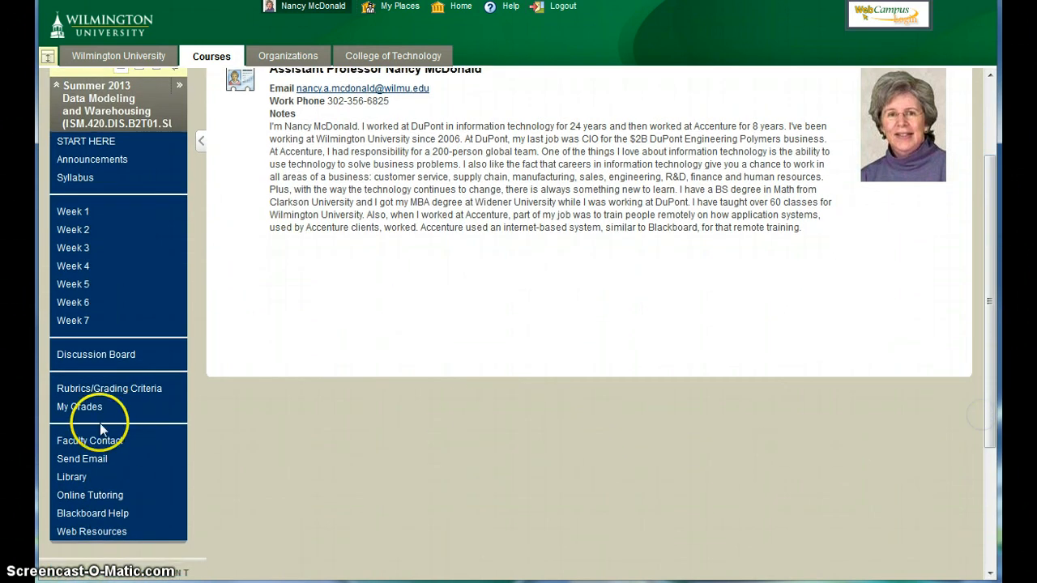
mouse_move(81, 459)
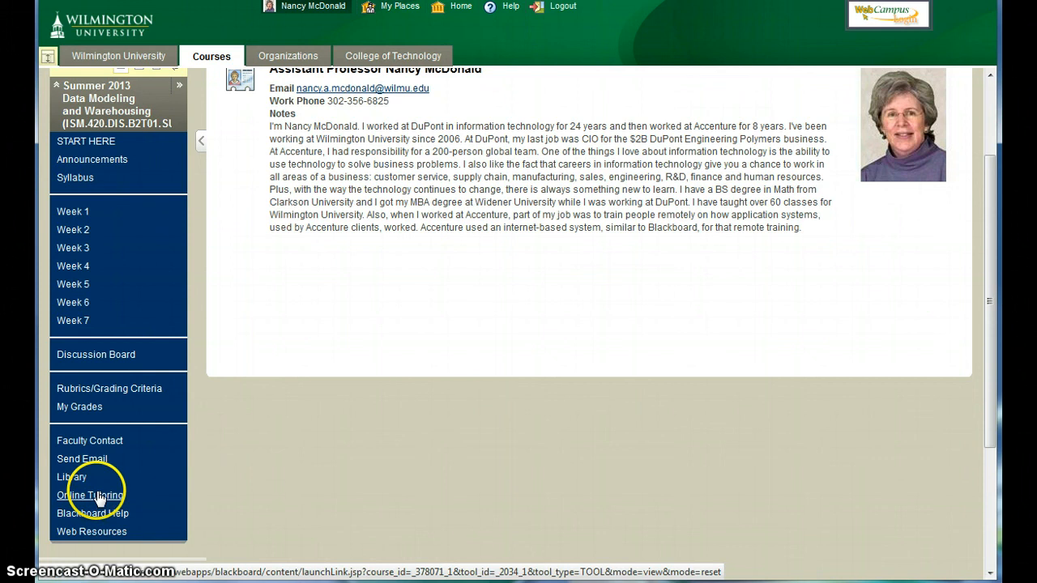
mouse_move(104, 531)
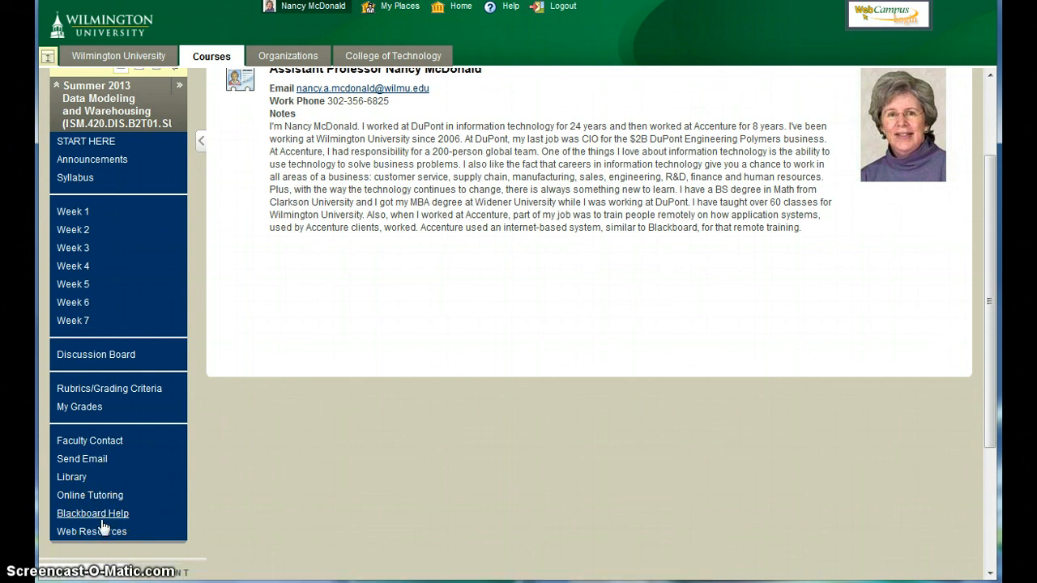
click(91, 531)
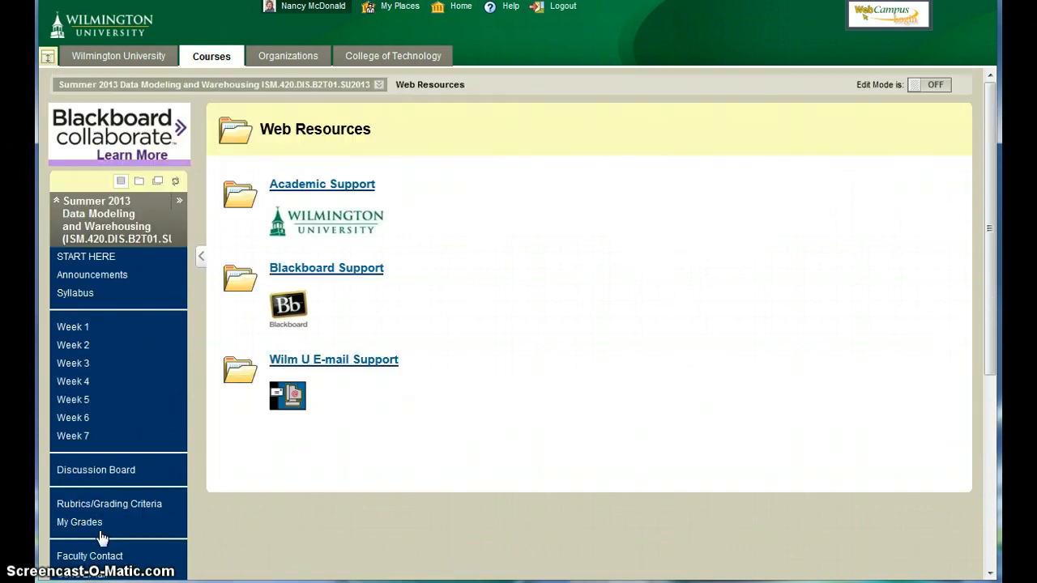